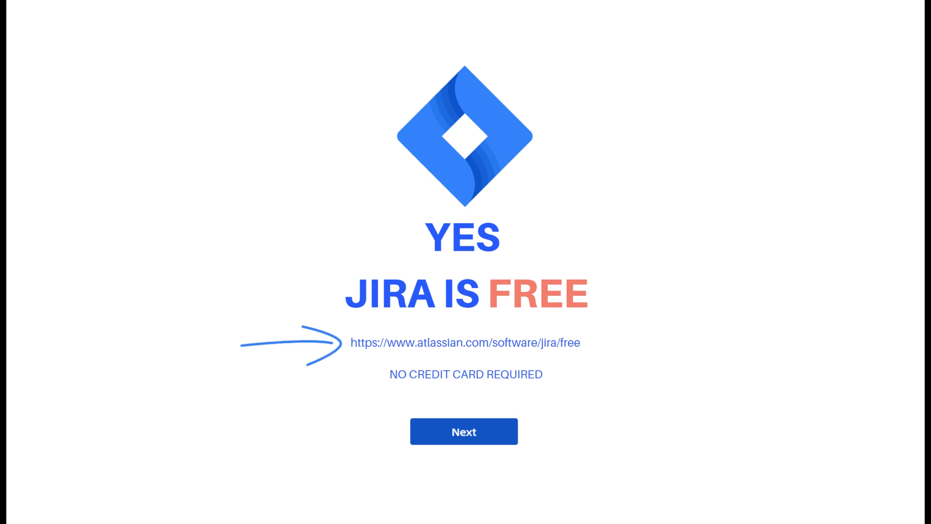
Review the plan comparison table and read what 'Advanced permissions' means, then dismiss it
click(464, 431)
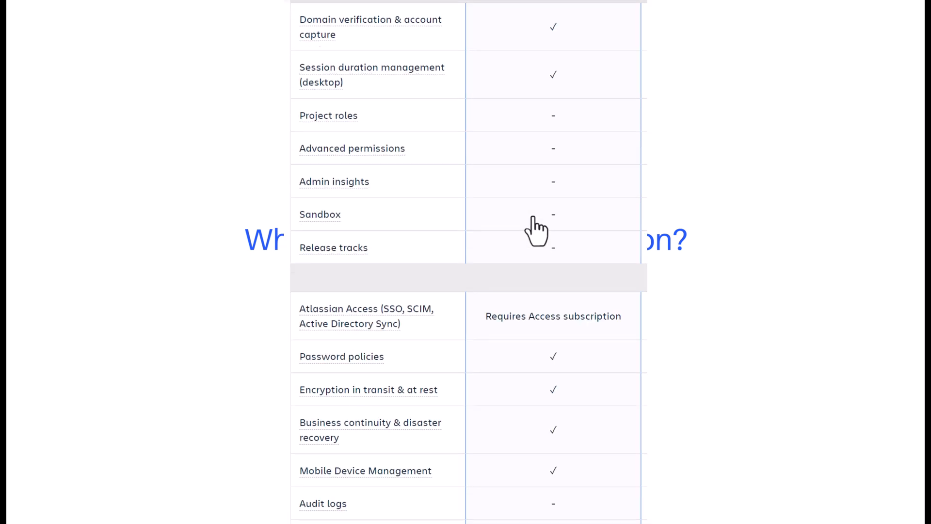
scroll(down, 3)
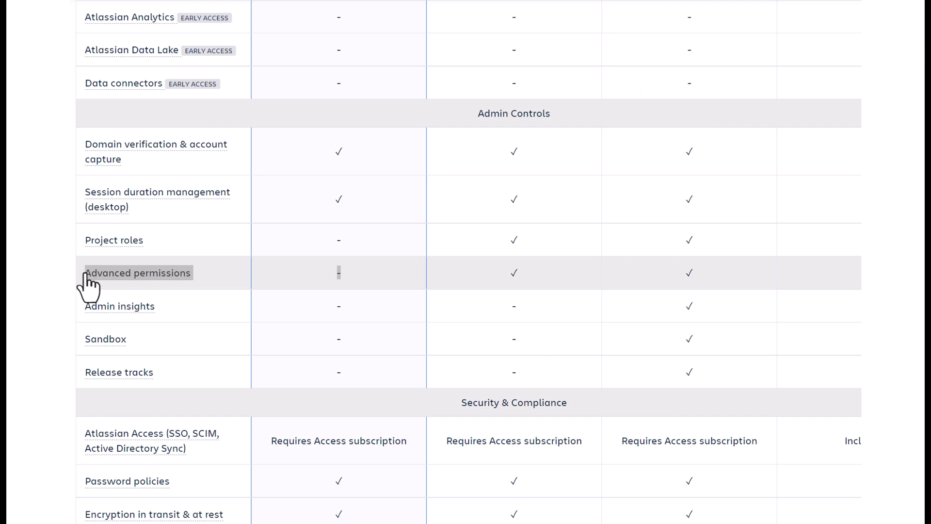
click(137, 273)
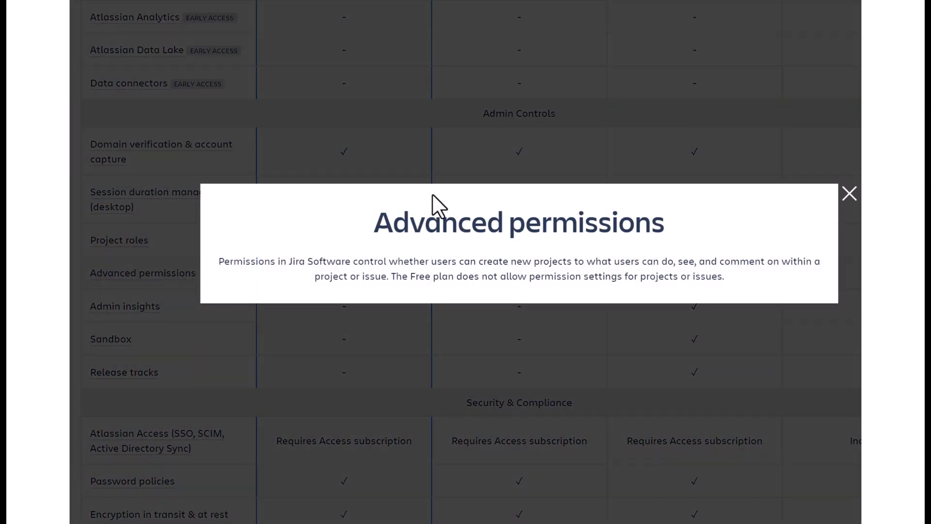
double_click(539, 261)
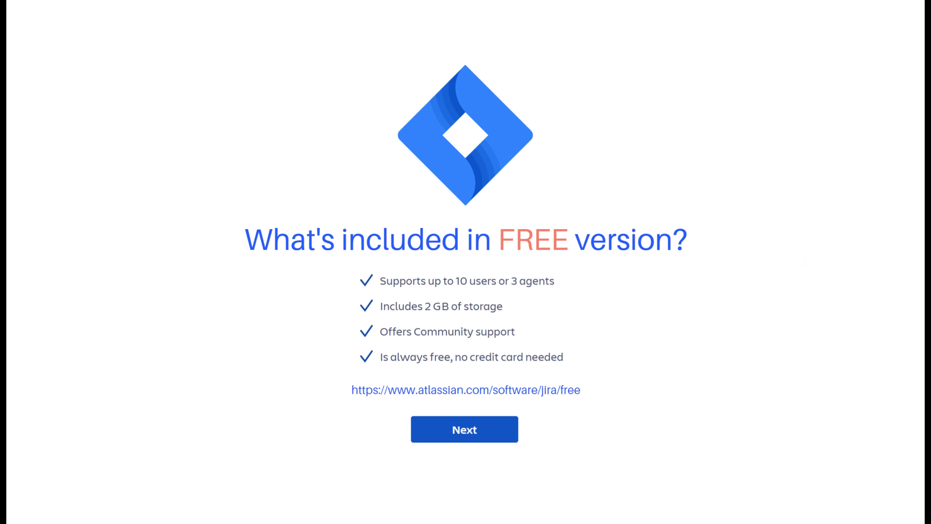
Go through the pricing comparison table from Features down to Security & Compliance
click(464, 429)
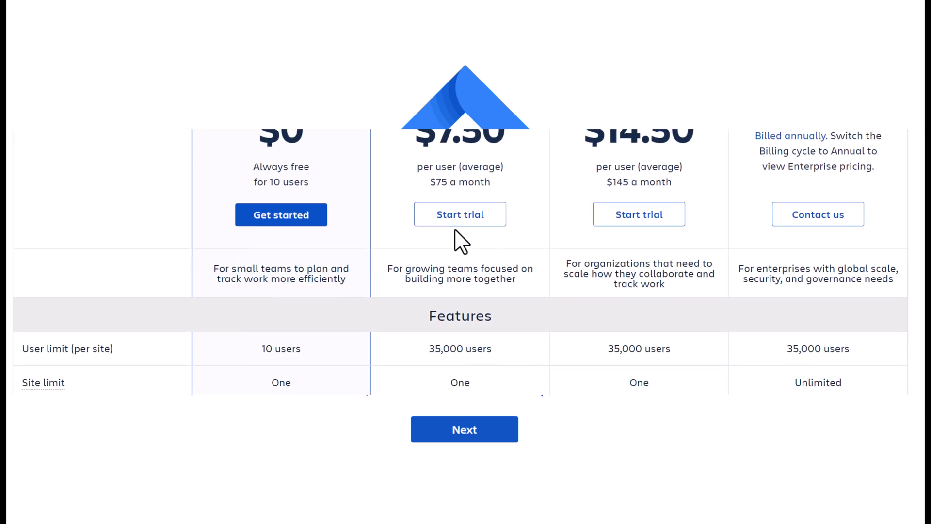
scroll(down, 3)
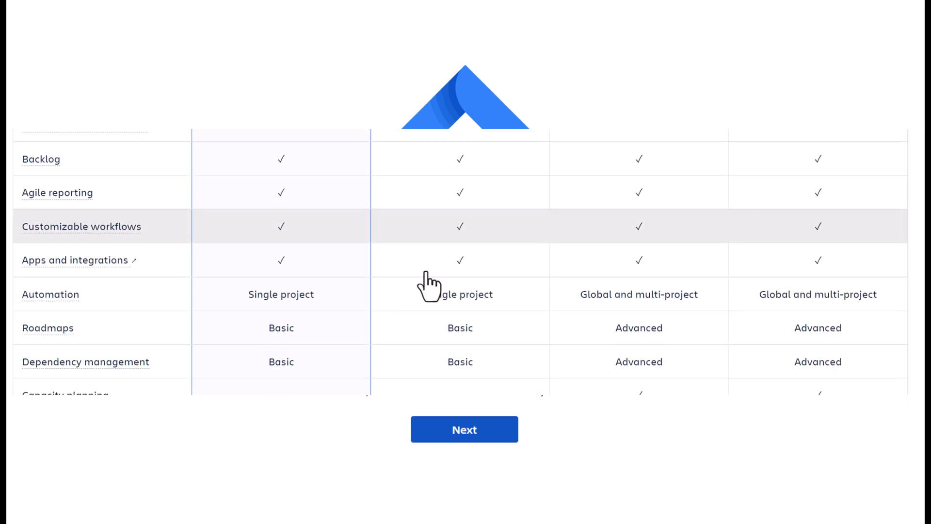
scroll(down, 3)
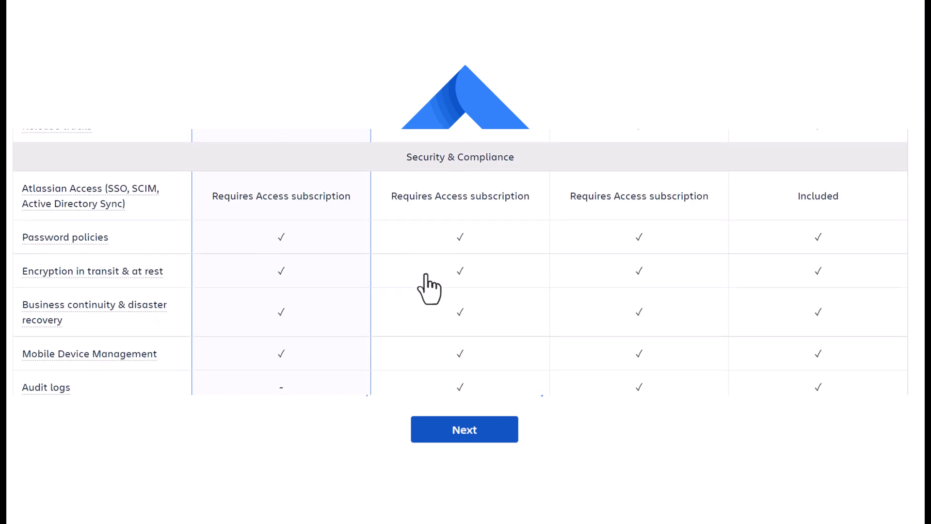
scroll(down, 3)
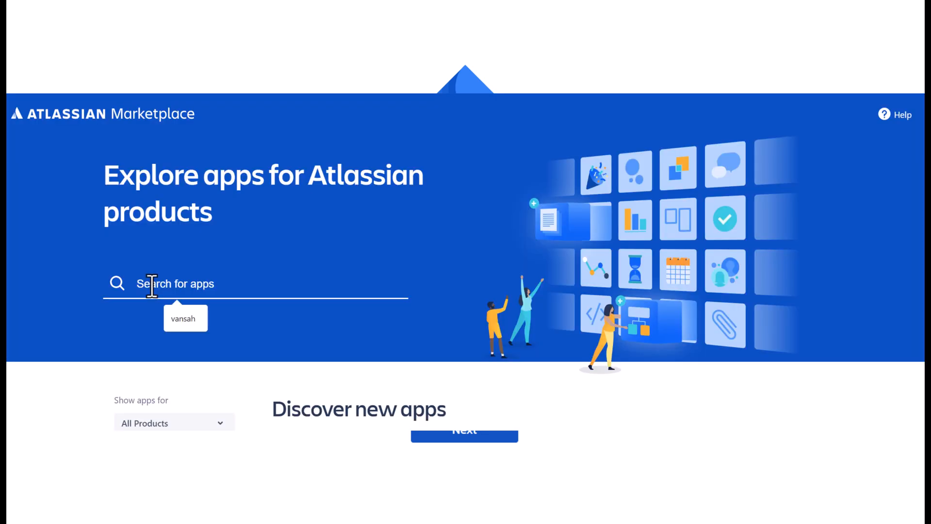
Search the Marketplace apps for 'vansah test management'
text(vansah test)
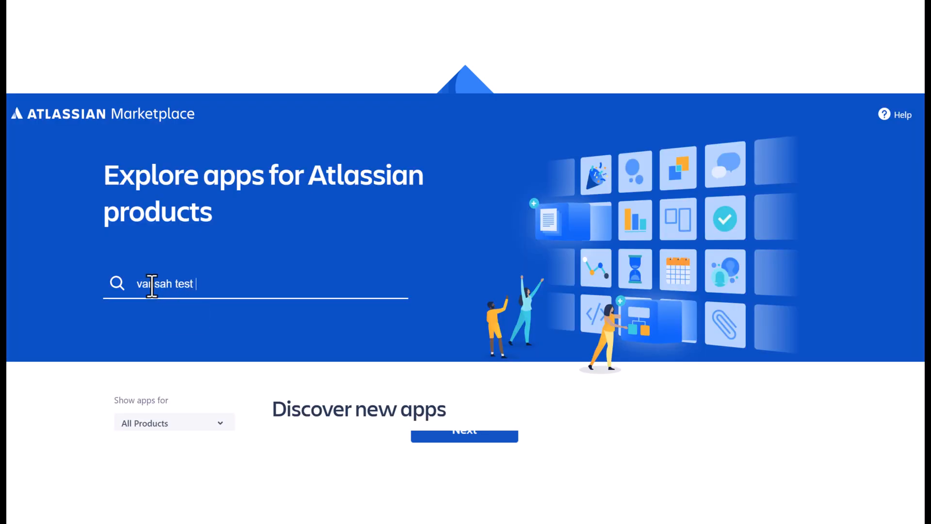
text(managemen)
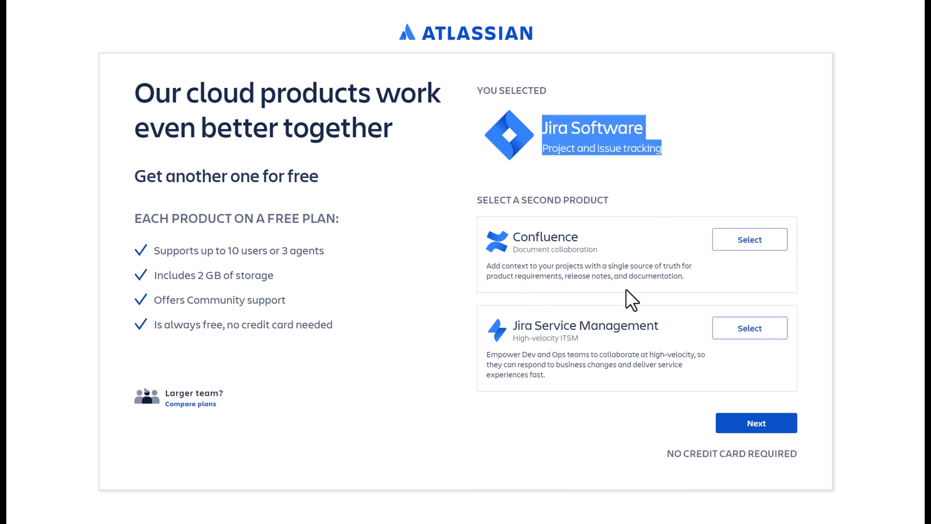
mouse_move(750, 239)
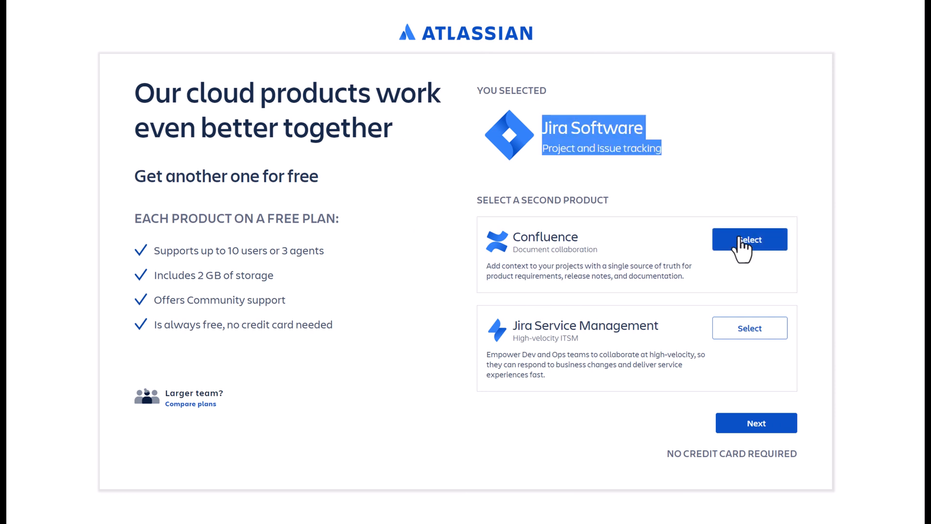
Toggle between Confluence and Jira Service Management as the second free product, ending on Confluence
click(749, 328)
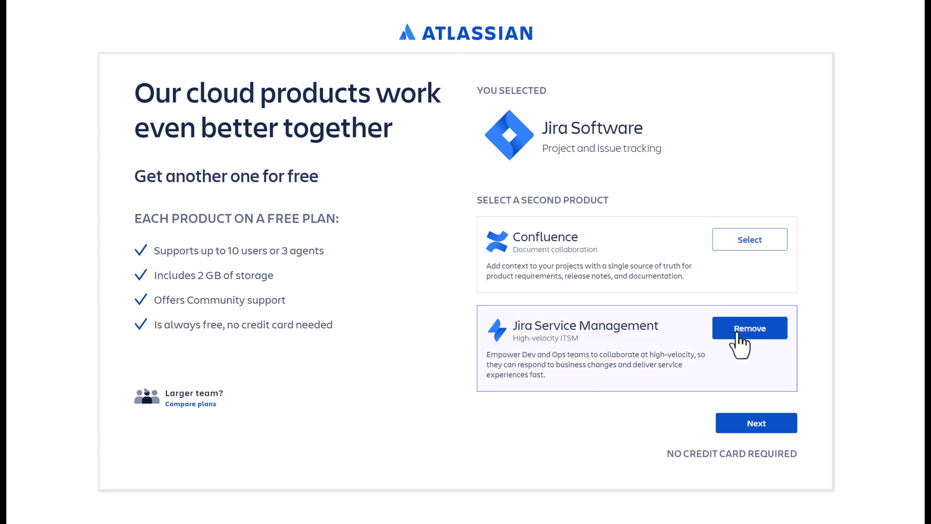
click(749, 328)
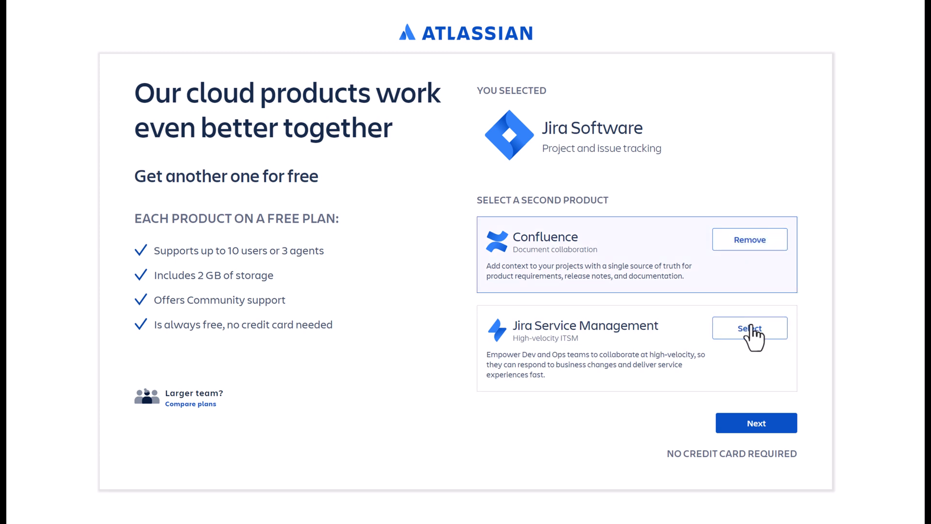
click(750, 328)
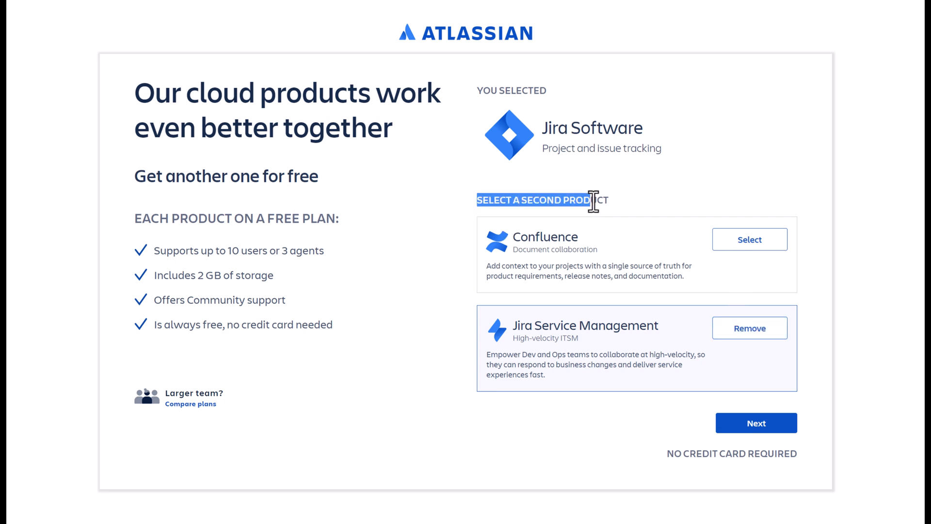
click(749, 240)
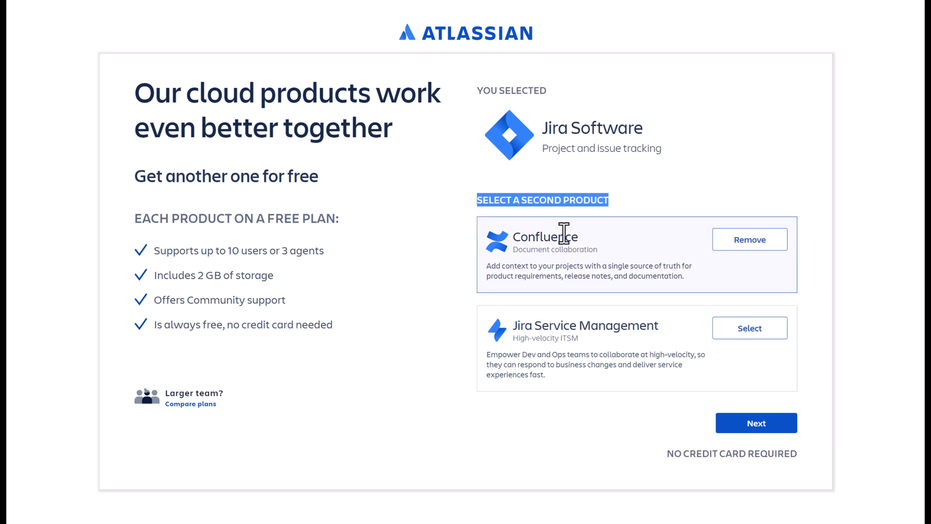
mouse_move(380, 293)
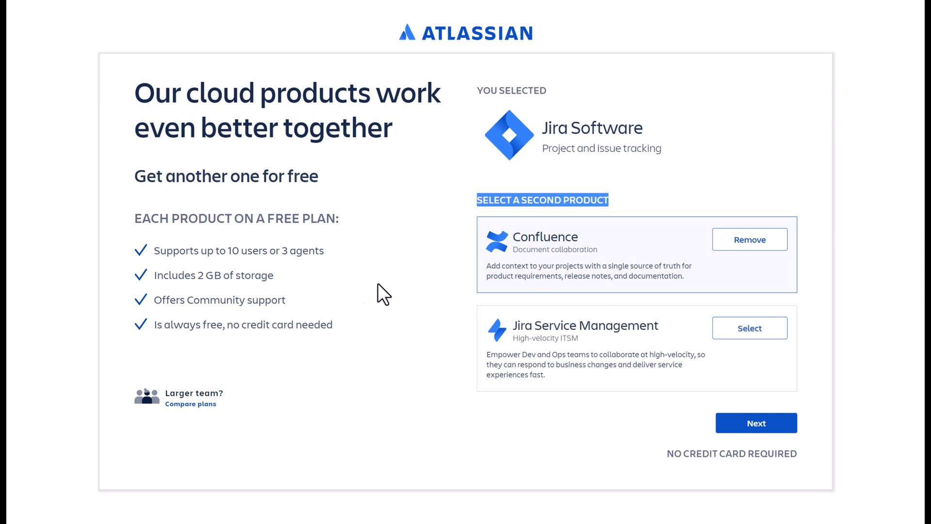
mouse_move(420, 334)
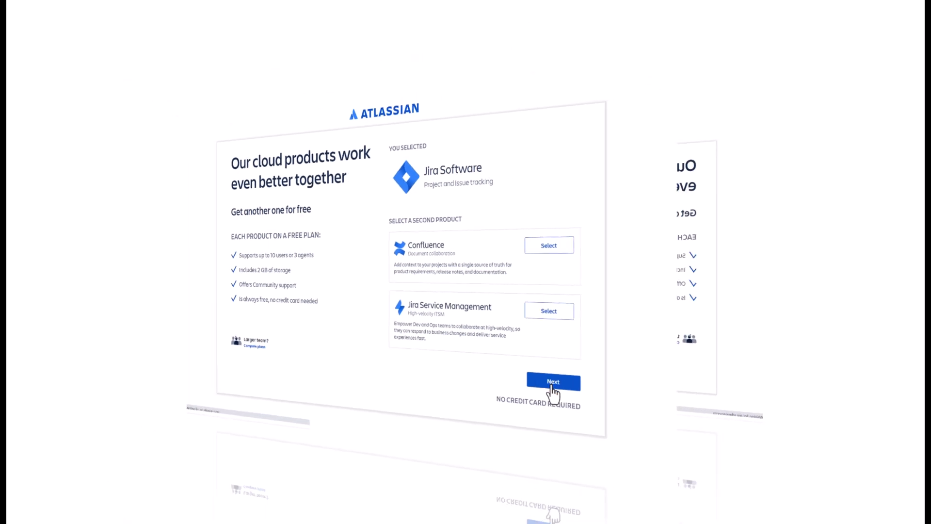
Continue to free sign-up by email and fill in the work email and full name
click(551, 381)
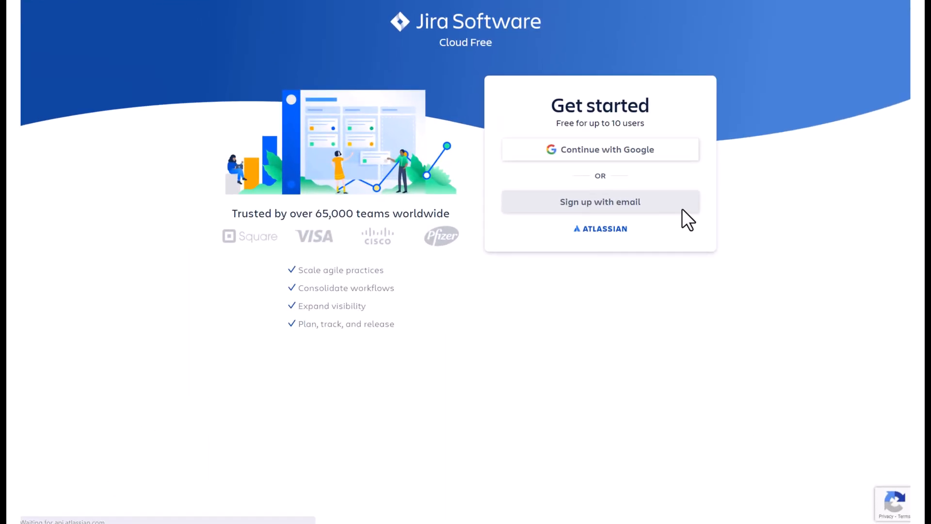
mouse_move(599, 205)
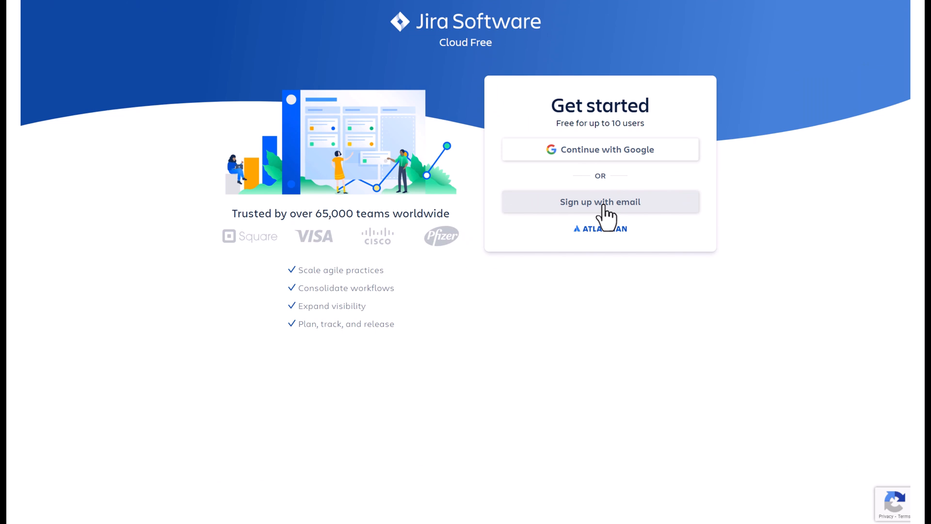
click(599, 202)
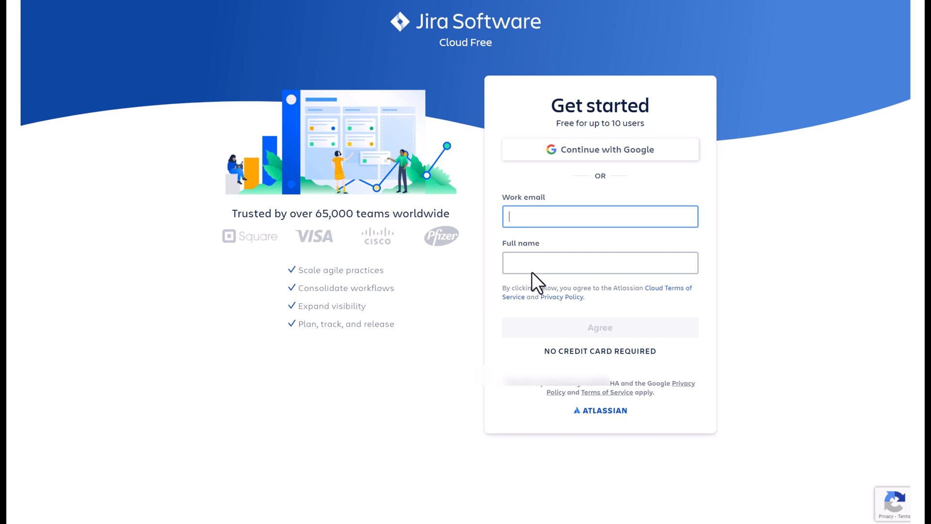
click(599, 263)
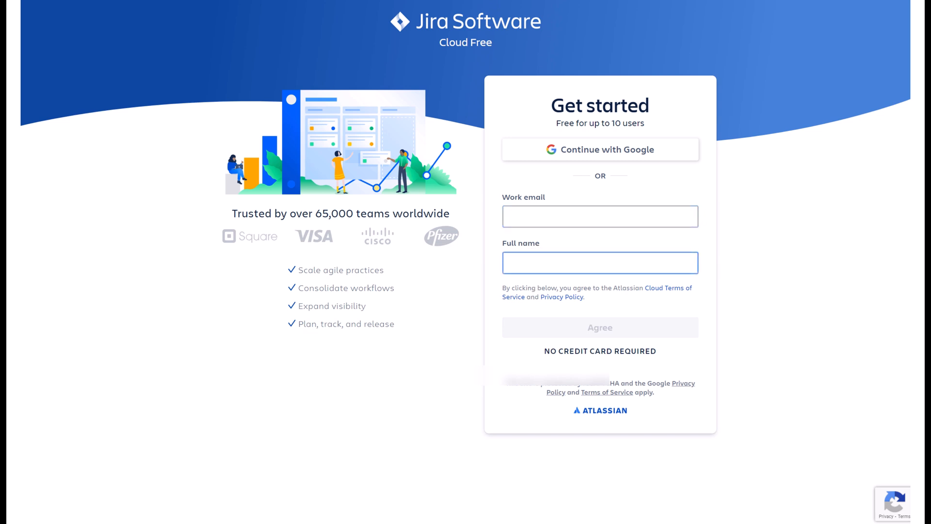
click(599, 327)
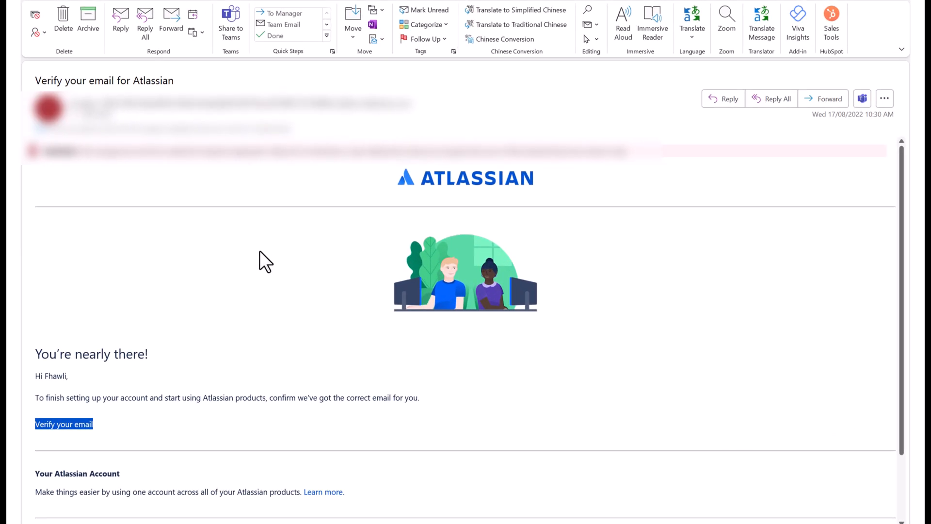
mouse_move(299, 248)
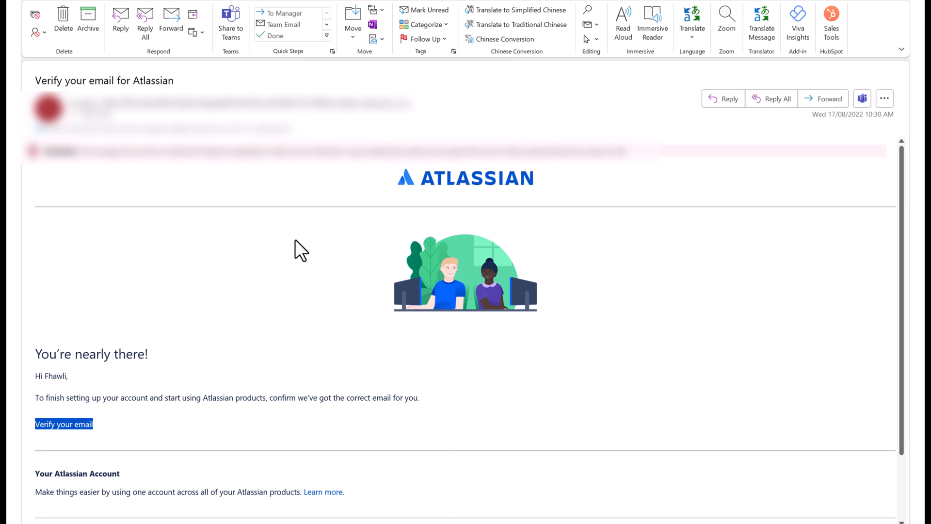
Verify the email from the Atlassian message and enter a very strong account password
scroll(down, 3)
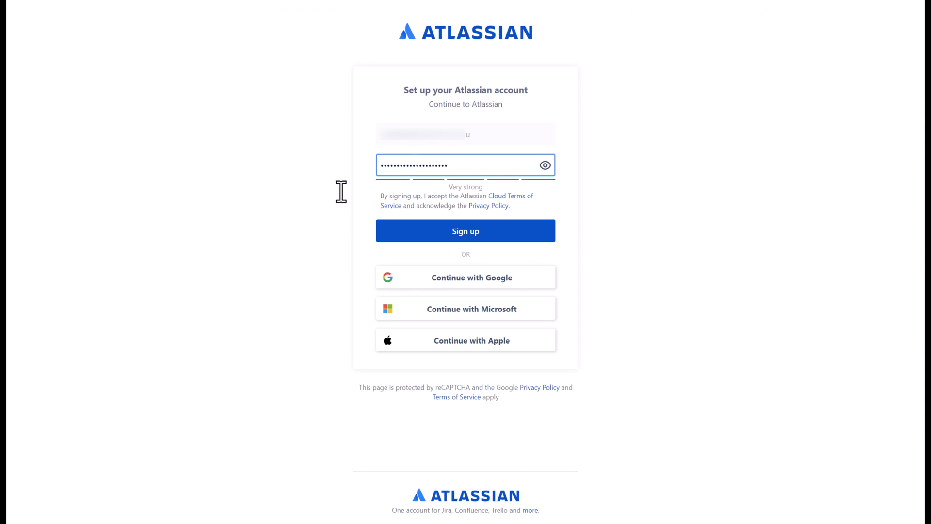
click(464, 231)
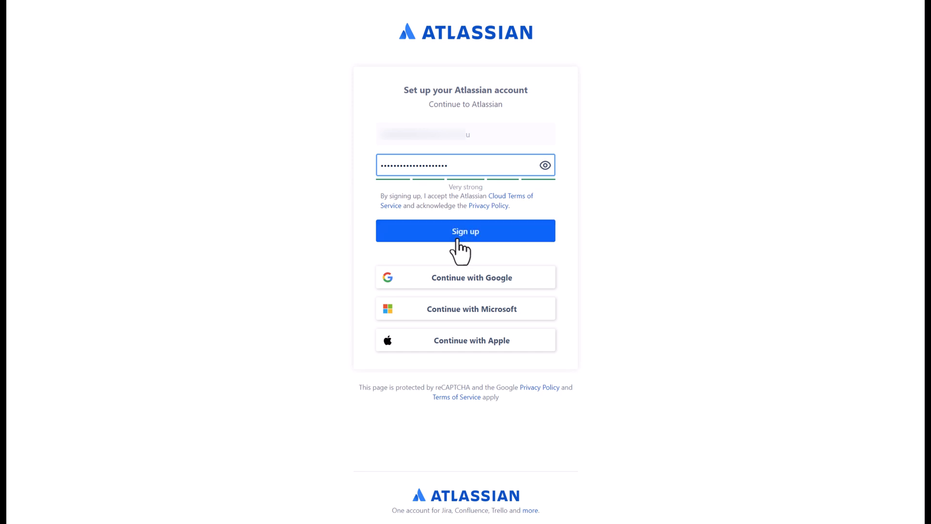
Create the account, enter the site name 'myyout...' until it validates and agree to the terms
click(464, 231)
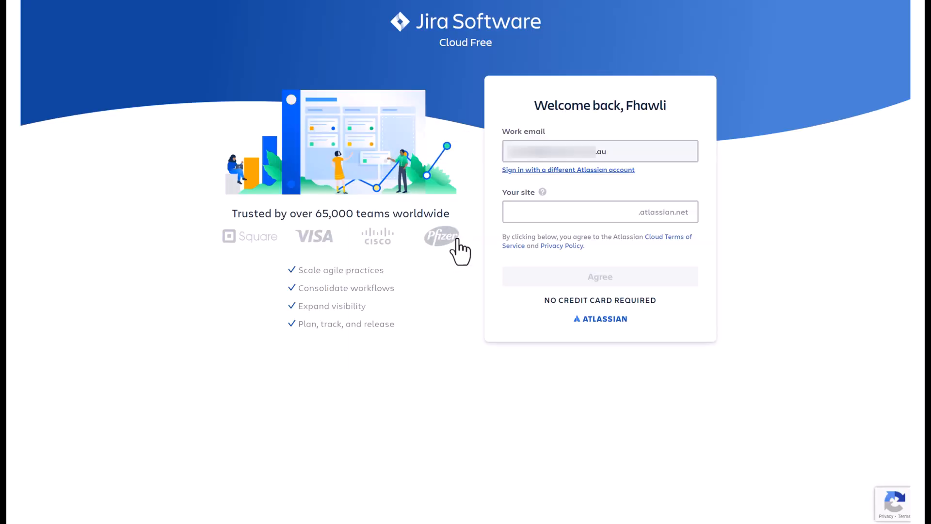
mouse_move(555, 237)
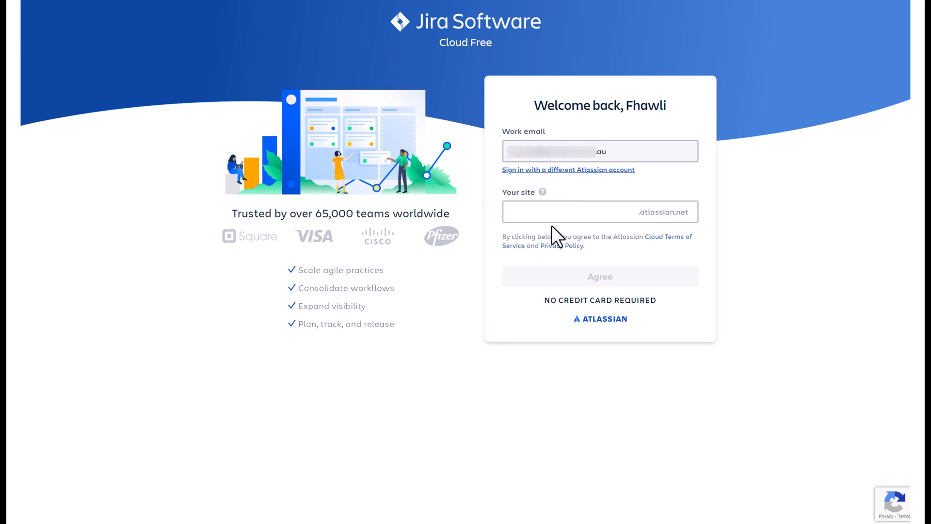
click(593, 213)
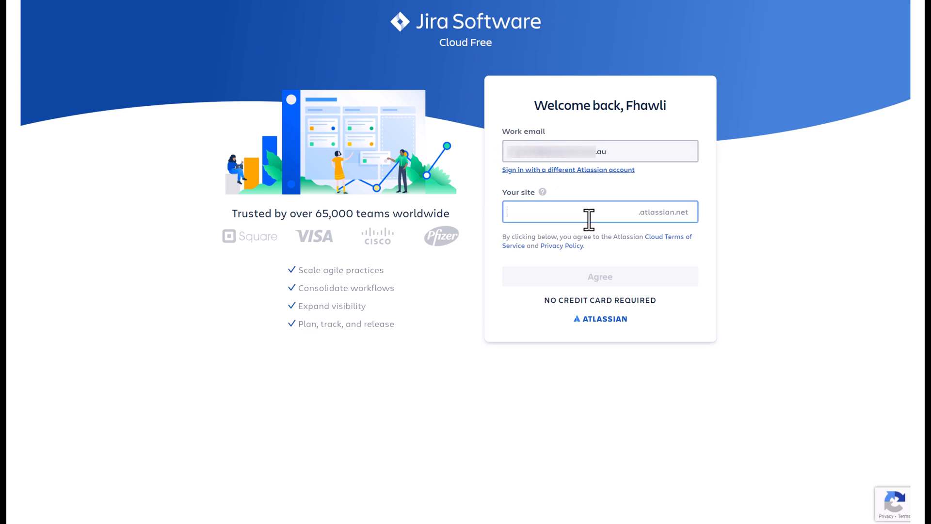
key(capslock)
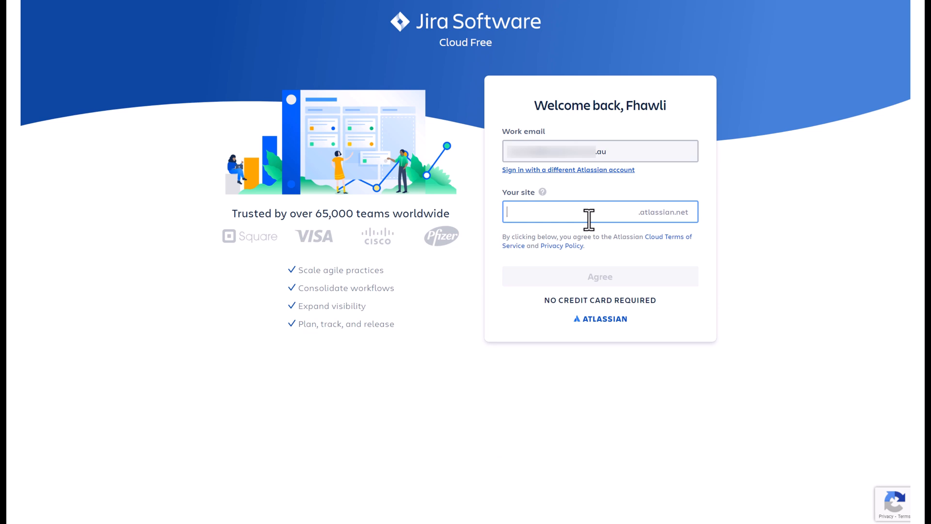
text(my)
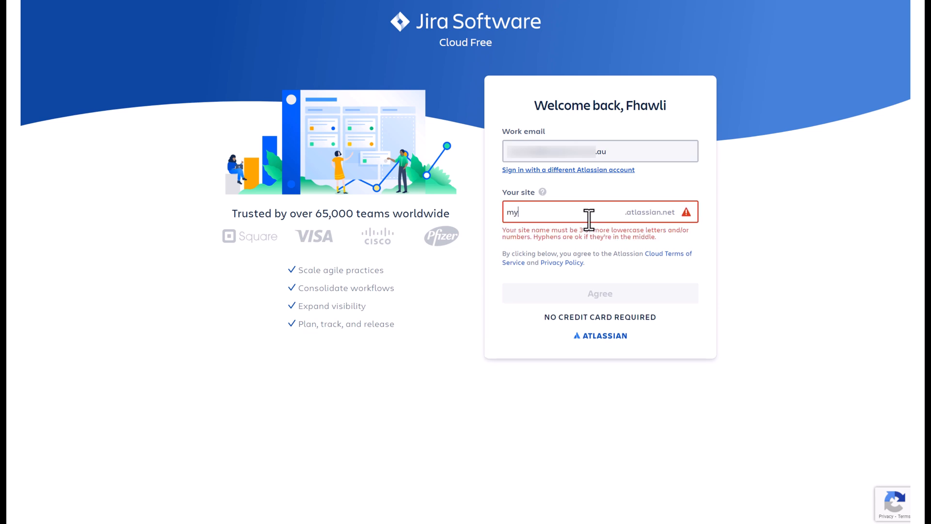
text(yout)
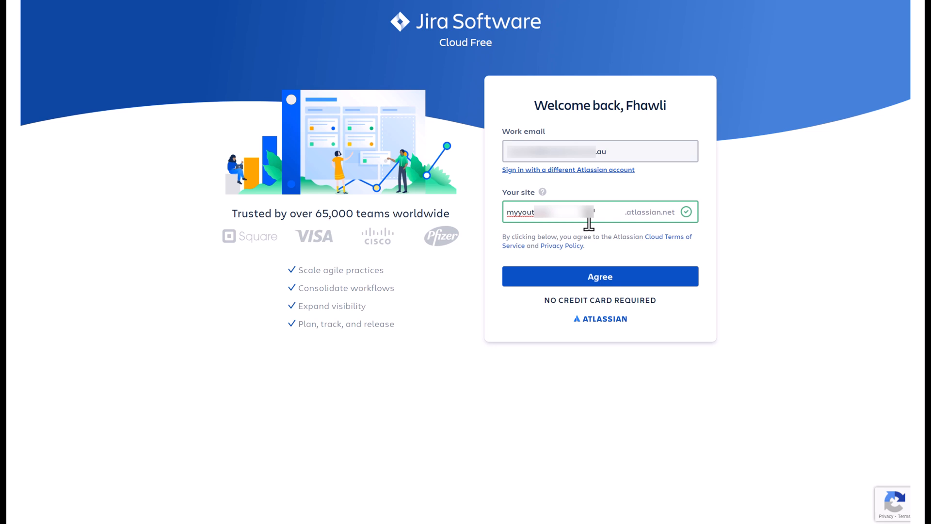
click(599, 276)
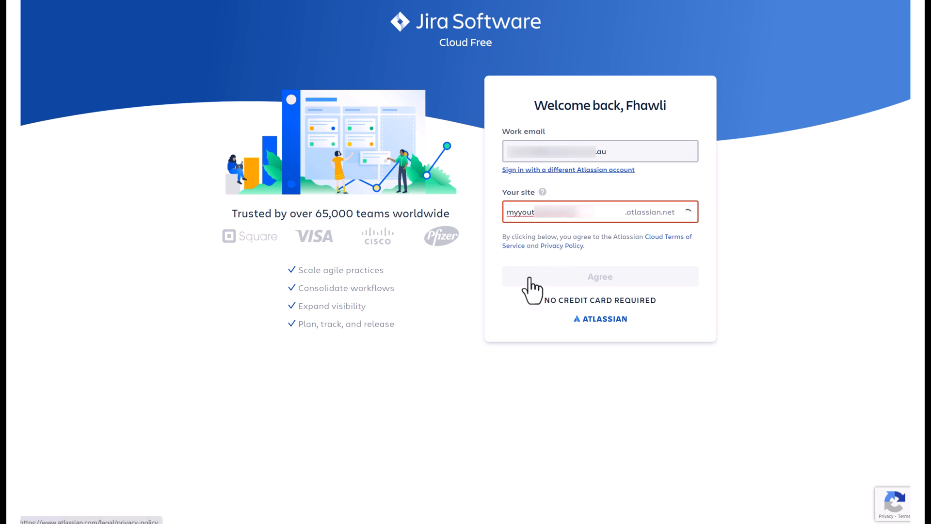
click(599, 277)
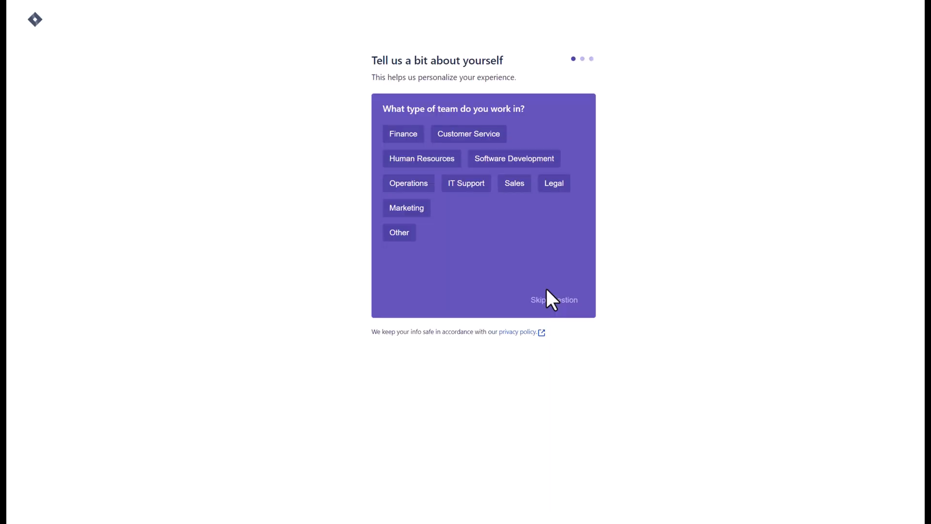
mouse_move(527, 113)
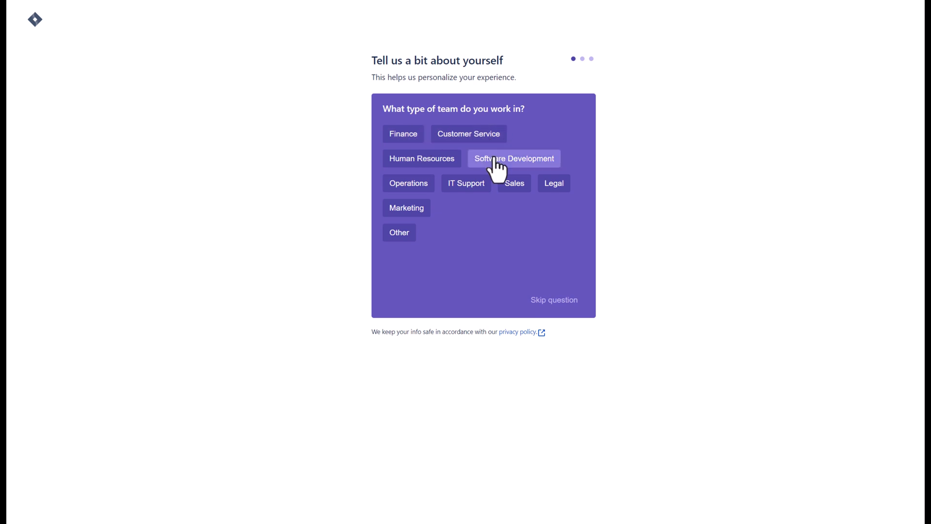
Answer Software Development as team type and submit workflow and documentation as main tasks
click(514, 158)
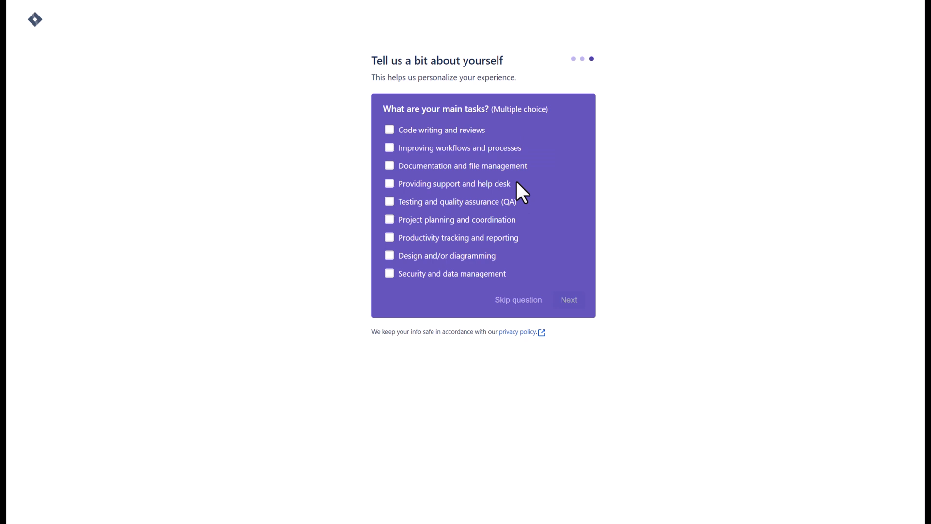
mouse_move(438, 153)
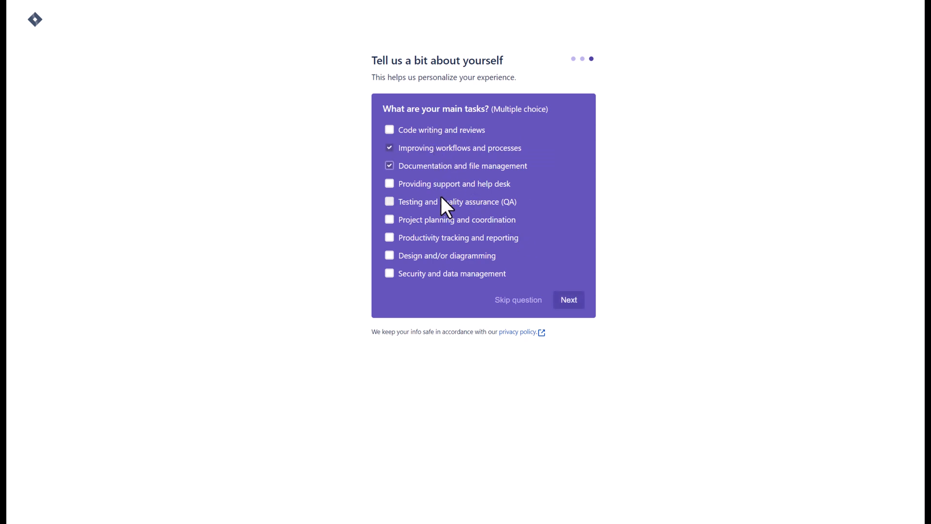
click(389, 202)
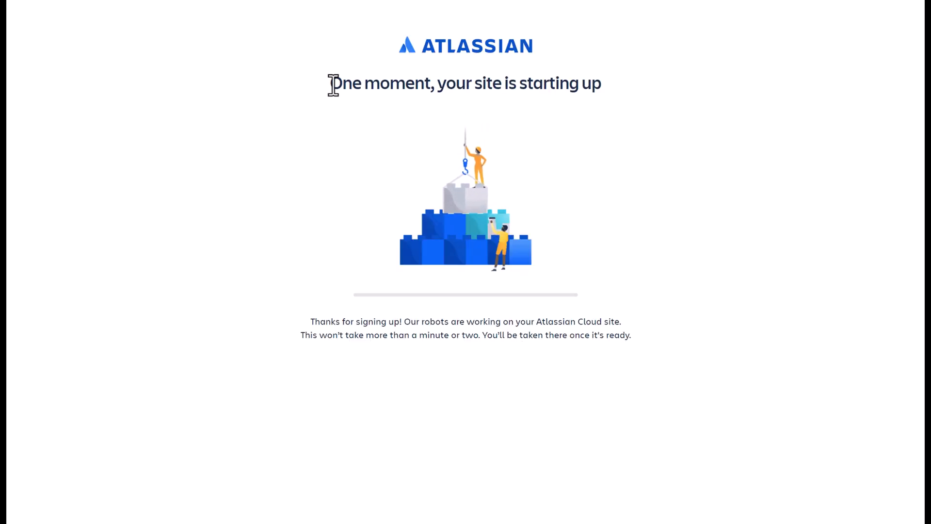
triple_click(464, 84)
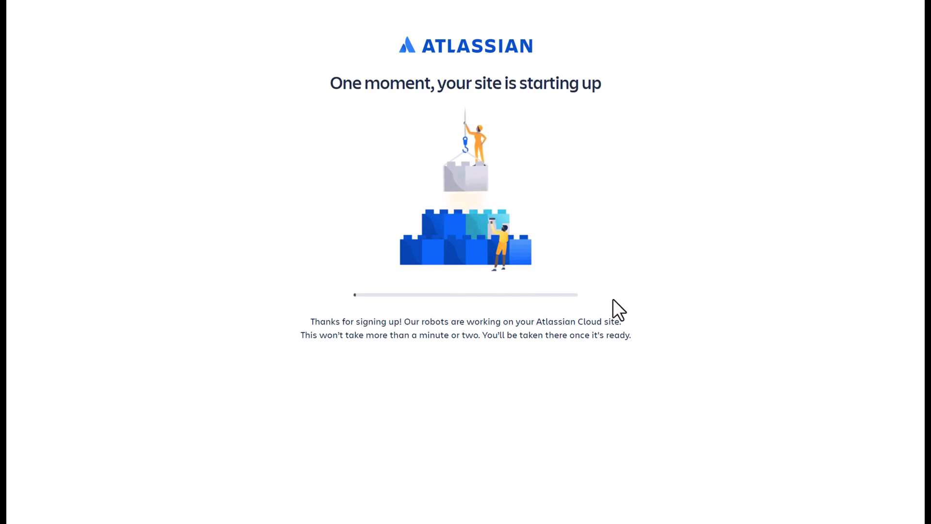
mouse_move(663, 321)
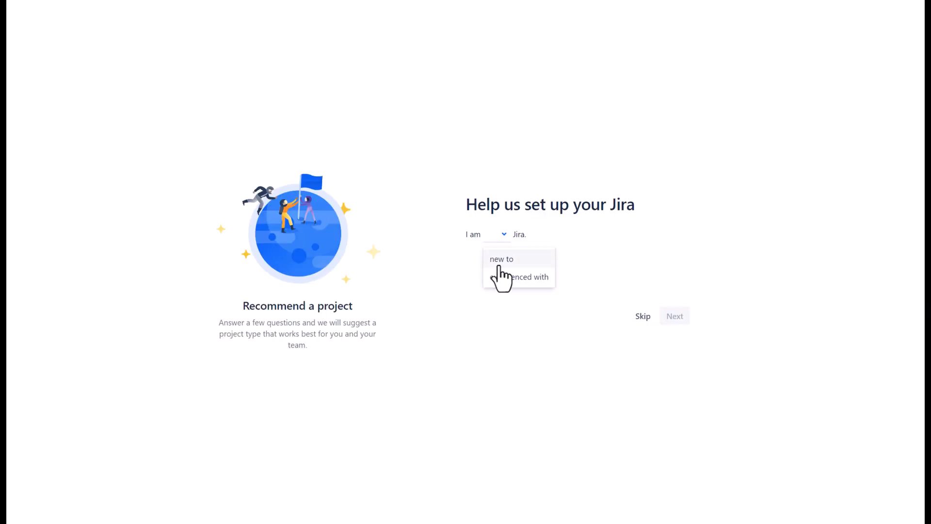
Answer new to Jira, new to agile, working on features, flexible schedule, and submit
click(501, 259)
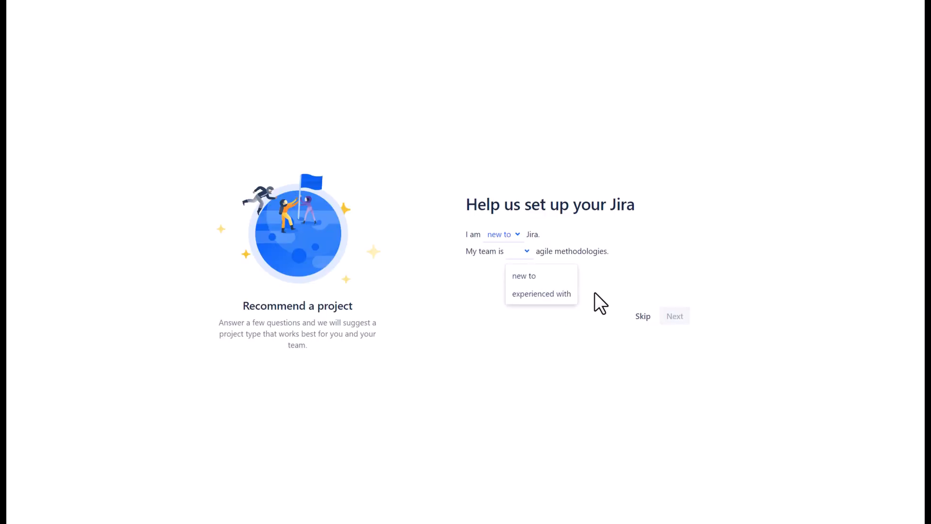
click(524, 275)
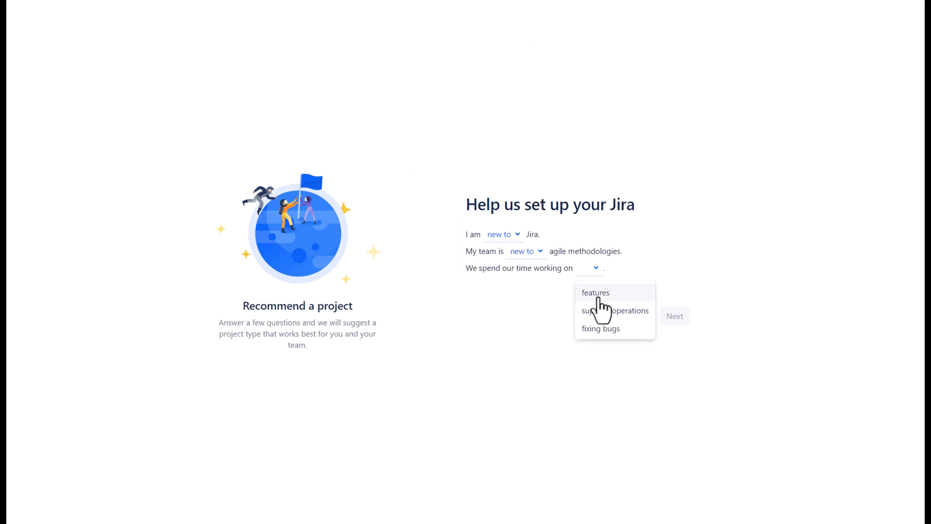
click(596, 292)
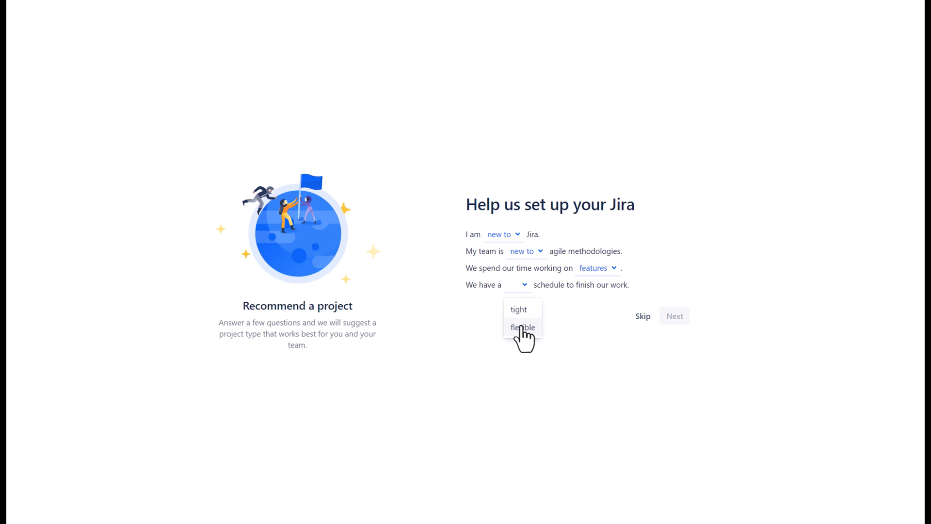
click(522, 327)
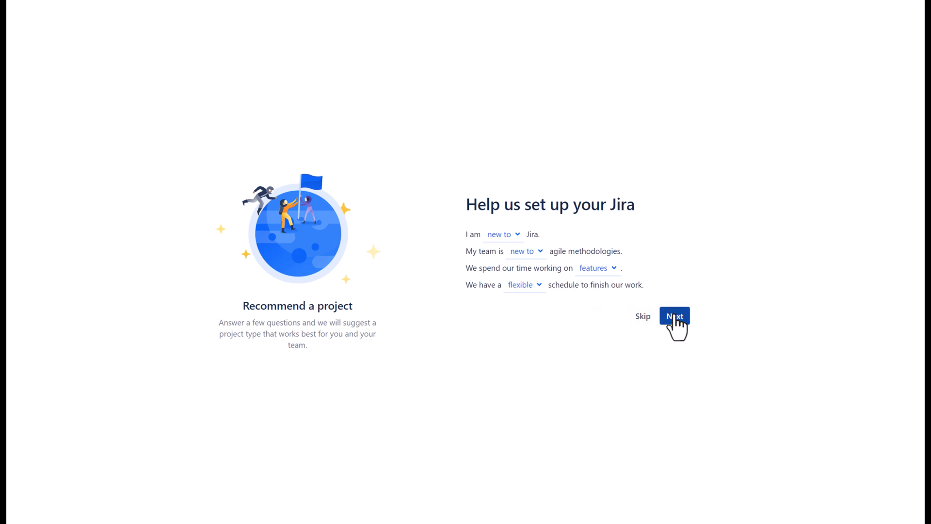
click(673, 315)
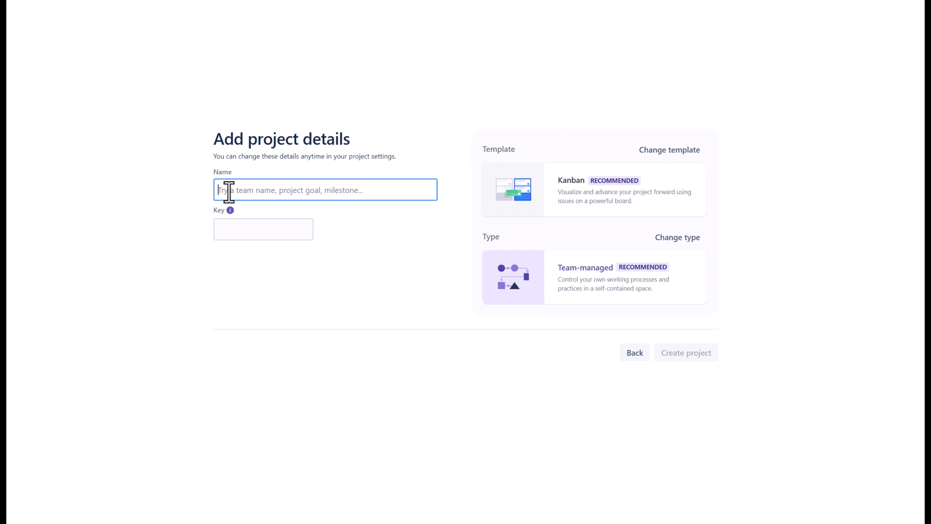
Name the project Myyoutubedemo-proj with key MYPTB and create it as team-managed Kanban
text(Myyoutu)
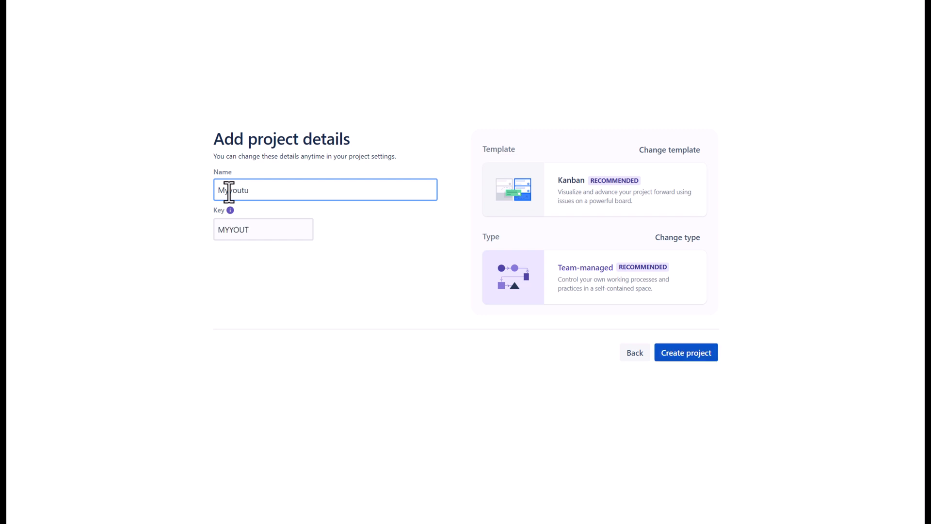
text(bedemo)
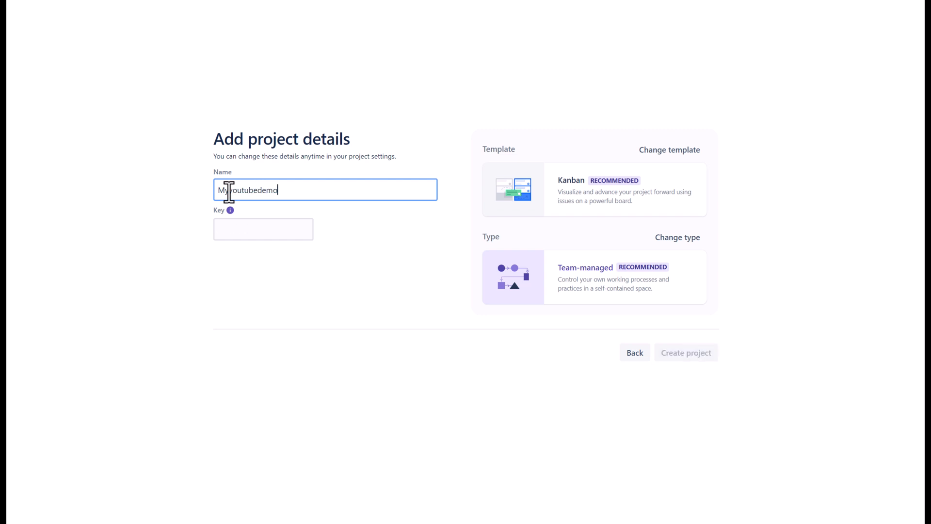
text(-pro)
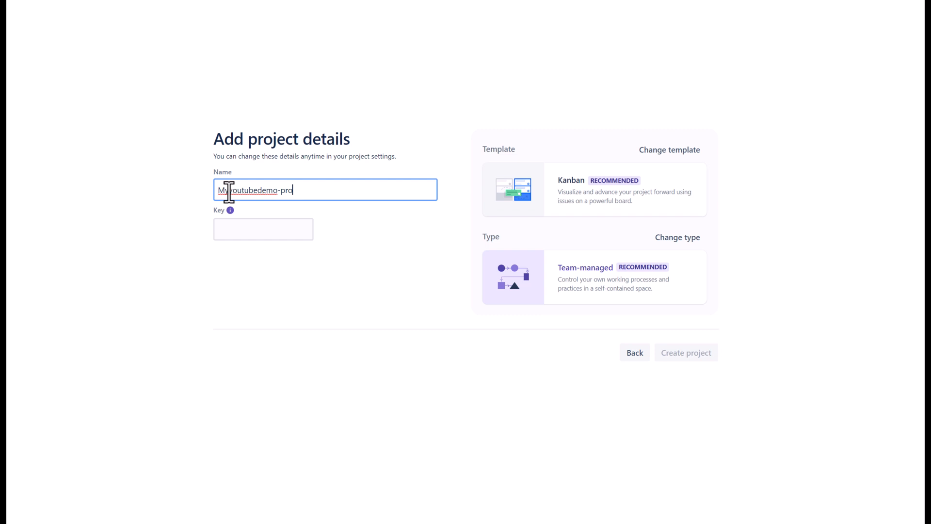
text(y)
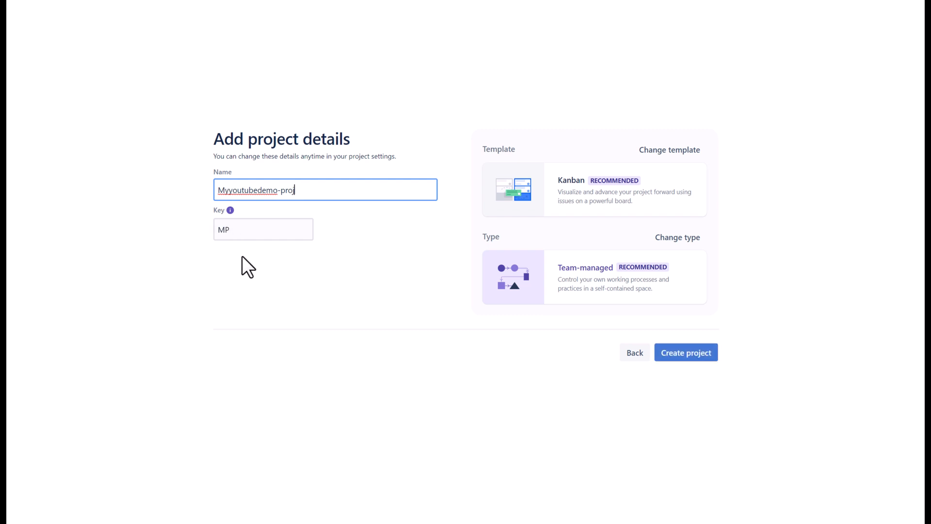
text(MYPTB)
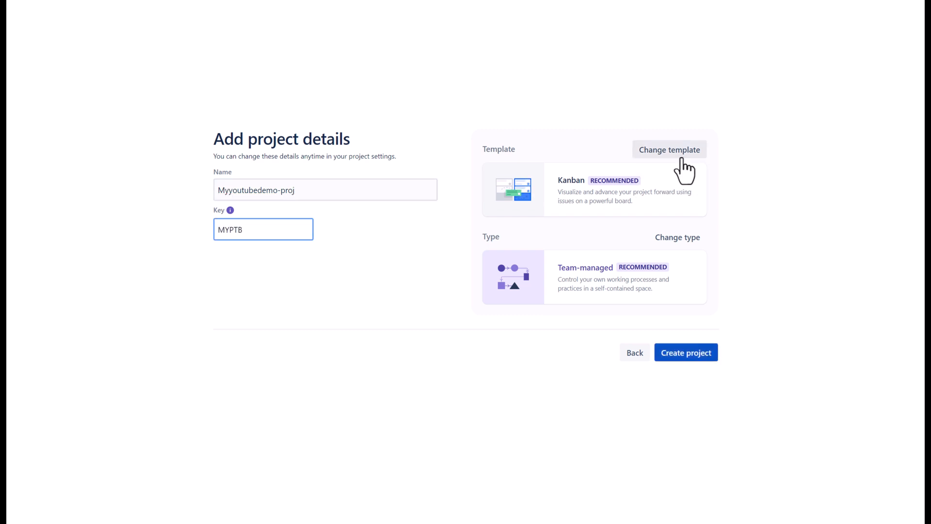
mouse_move(575, 279)
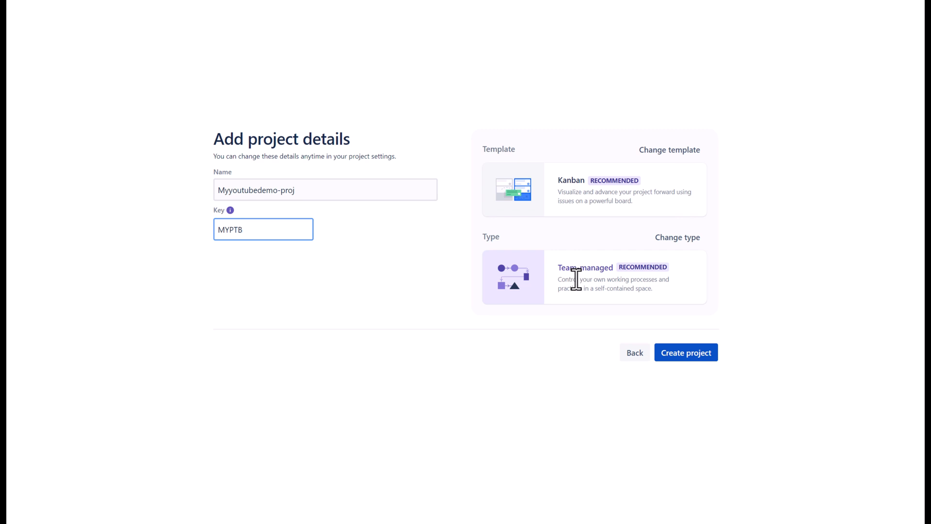
mouse_move(650, 287)
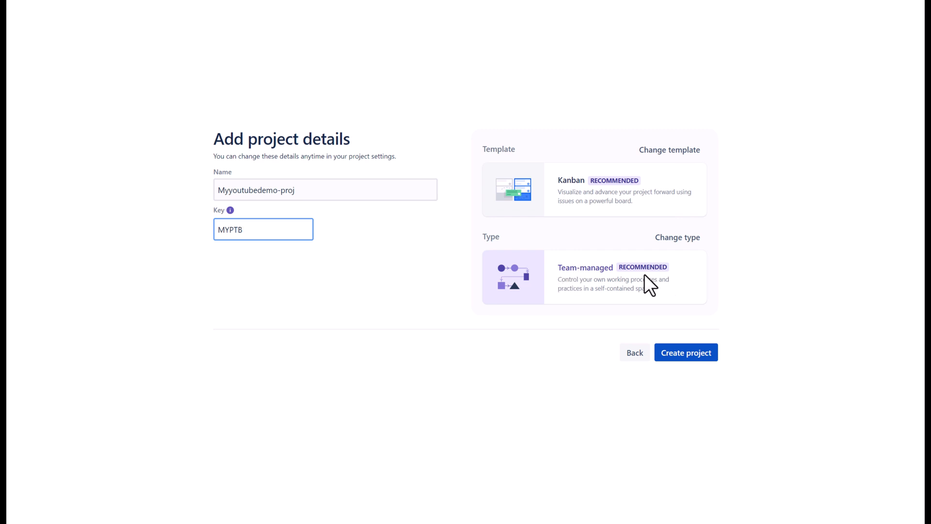
click(685, 352)
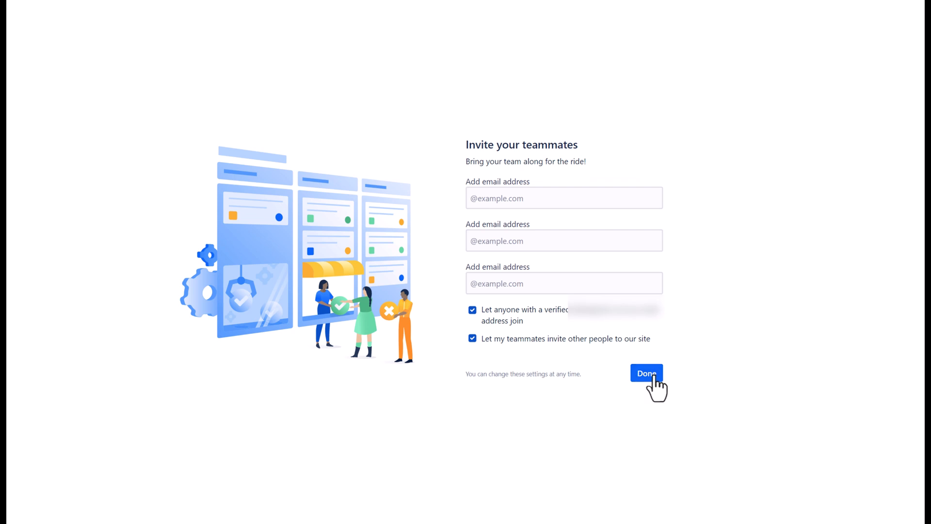
Toggle 'Let anyone with a verified address join' off and back on, then finish with no emails entered
click(473, 310)
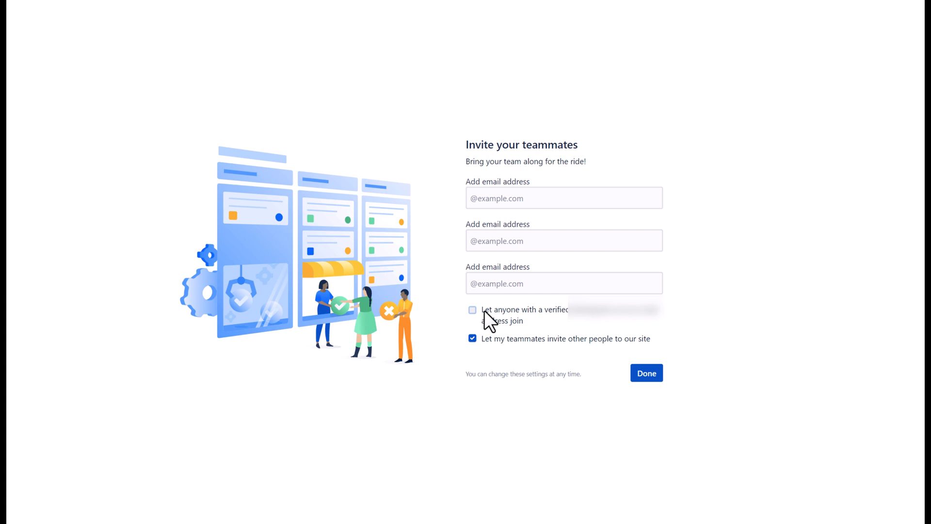
click(472, 309)
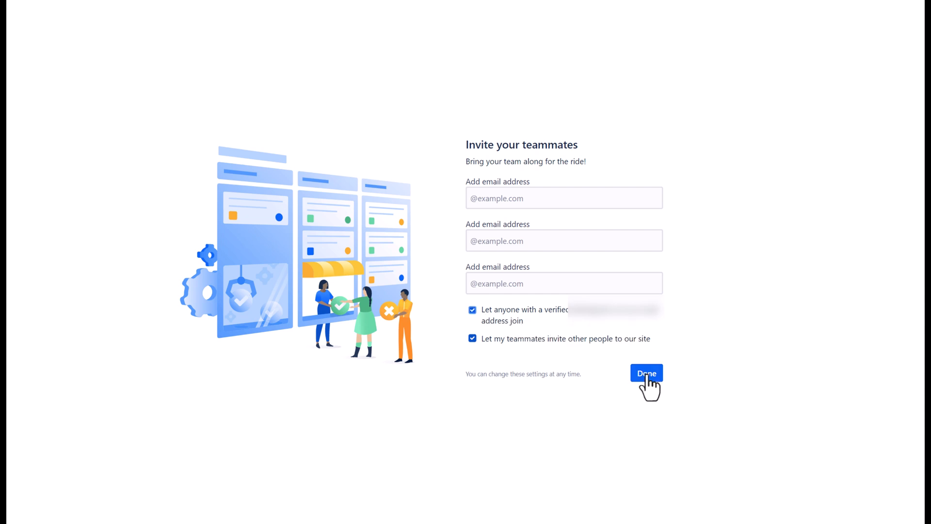
click(646, 373)
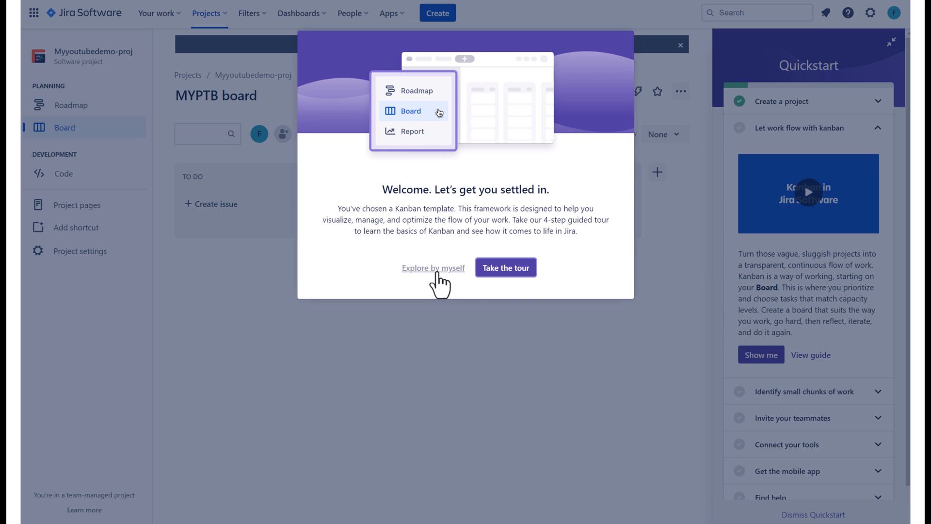
Dismiss the Welcome popup to reveal the MYPTB board and start the Kanban tour
click(505, 267)
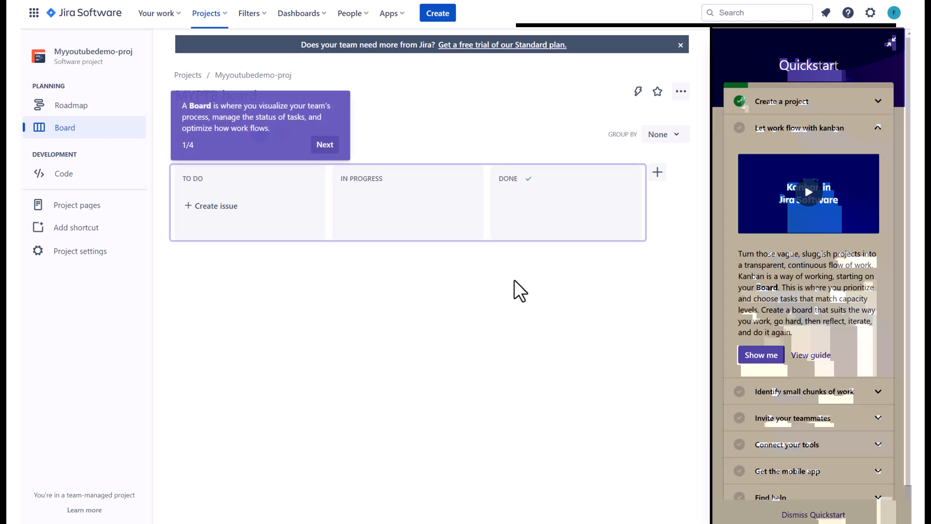
mouse_move(314, 134)
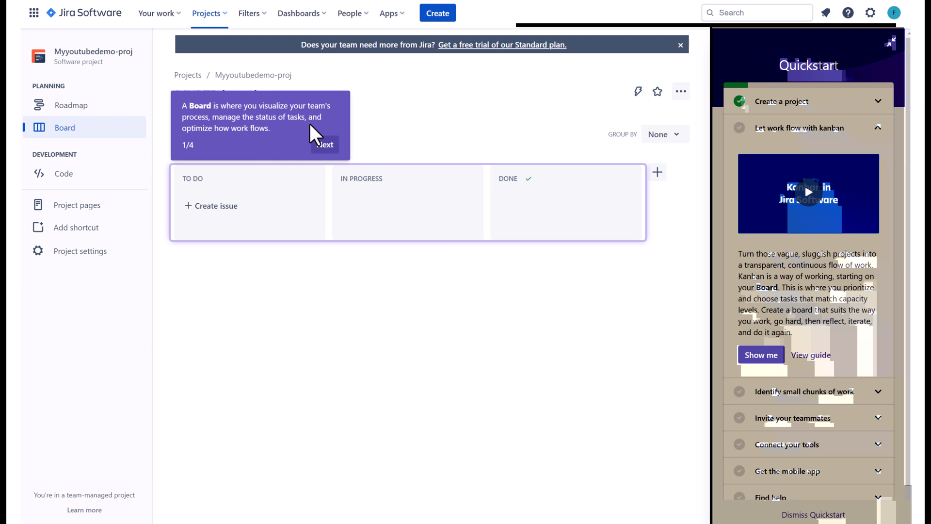
mouse_move(243, 157)
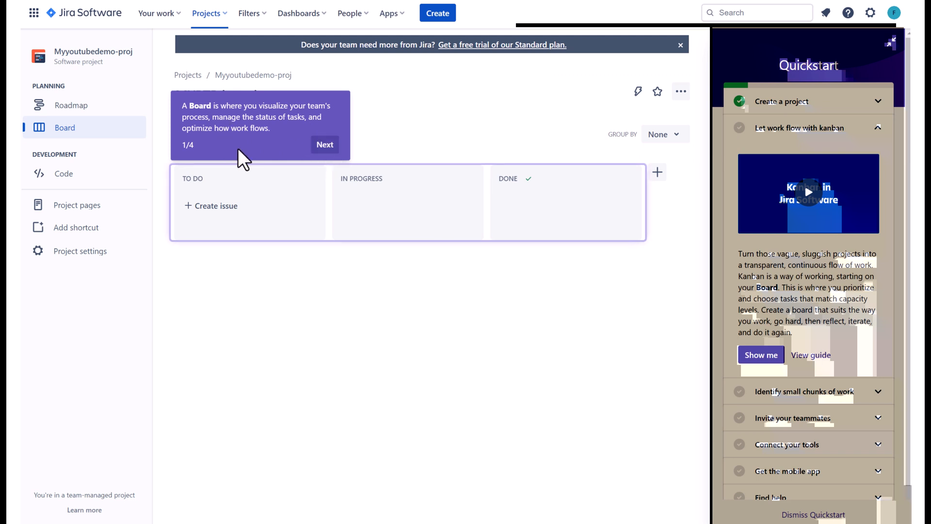